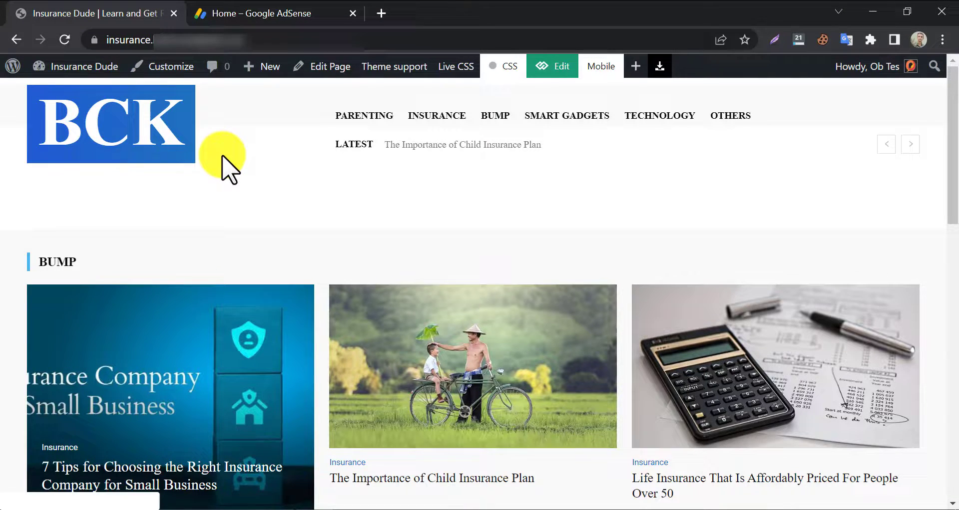
Step: Scroll the homepage to the post 'Why should I get life insurance for my child?'
{"action": "scroll", "scroll_direction": "down", "scroll_amount": 3}
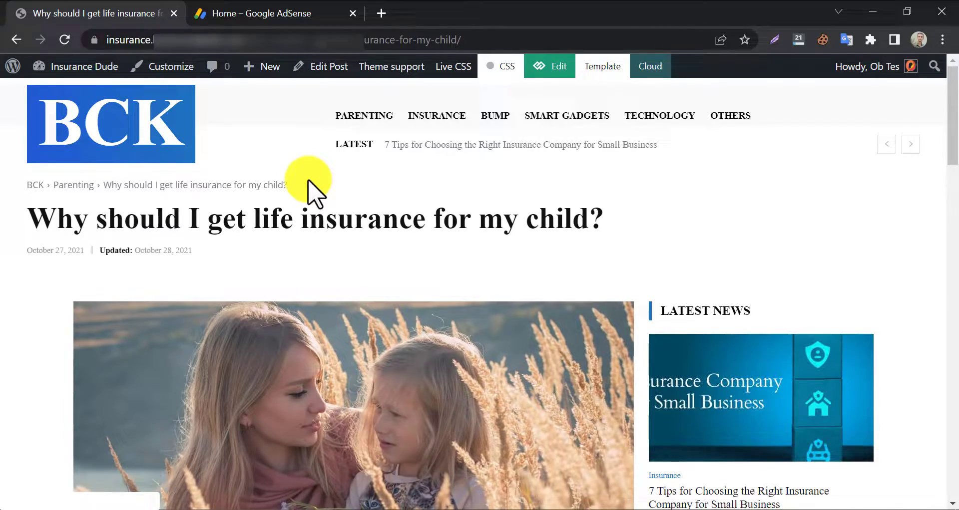
{"action": "scroll", "scroll_direction": "down", "scroll_amount": 3}
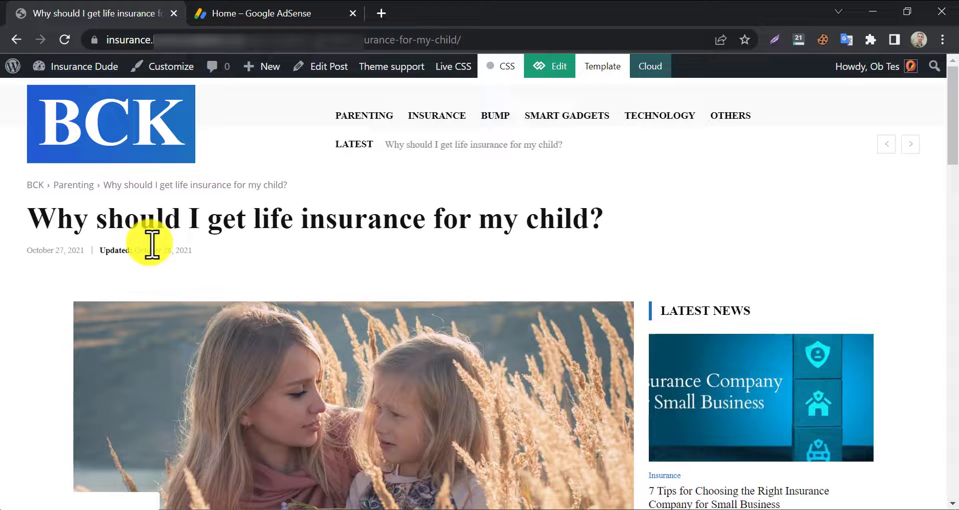
{"action": "mouse_move", "coordinate": [247, 207]}
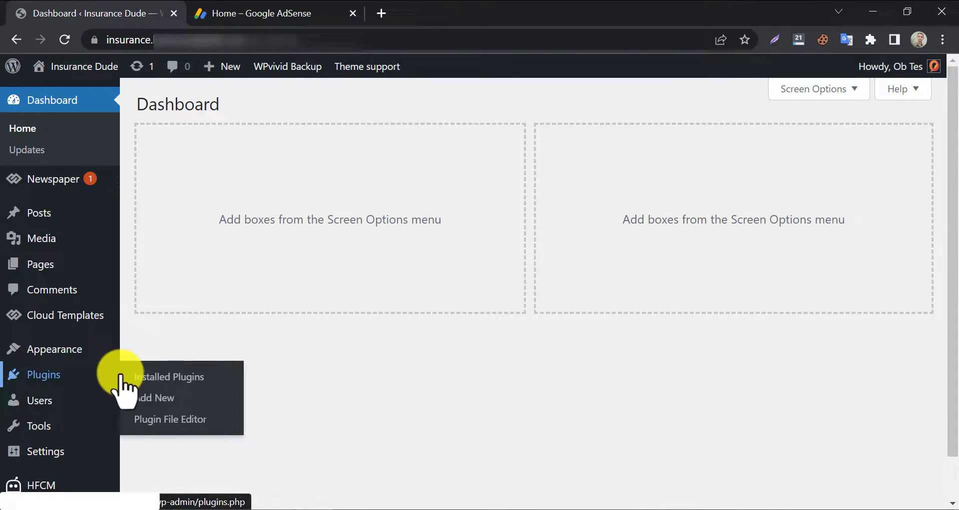
Step: Search the plugin directory for 'adsense' and locate Ad Inserter in the results
{"action": "left_click", "coordinate": [170, 377]}
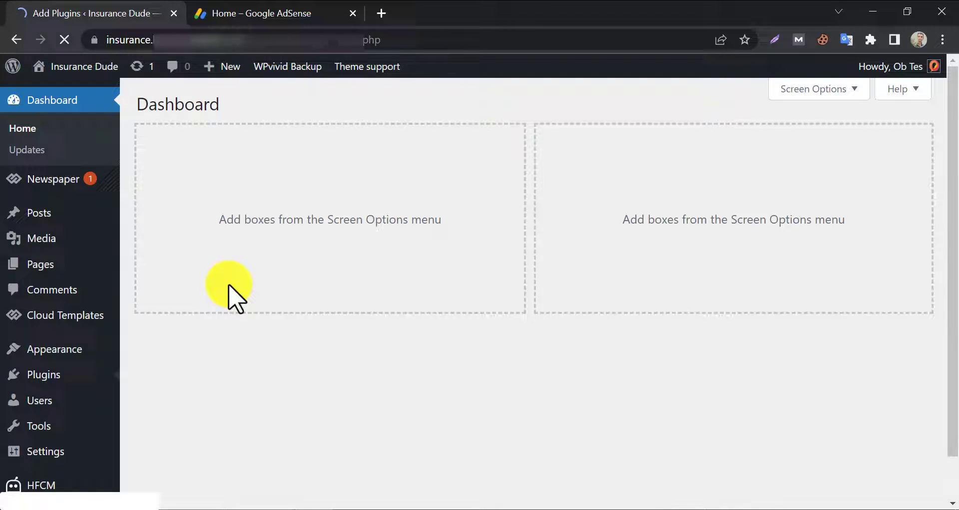
{"action": "type", "text": "adsense"}
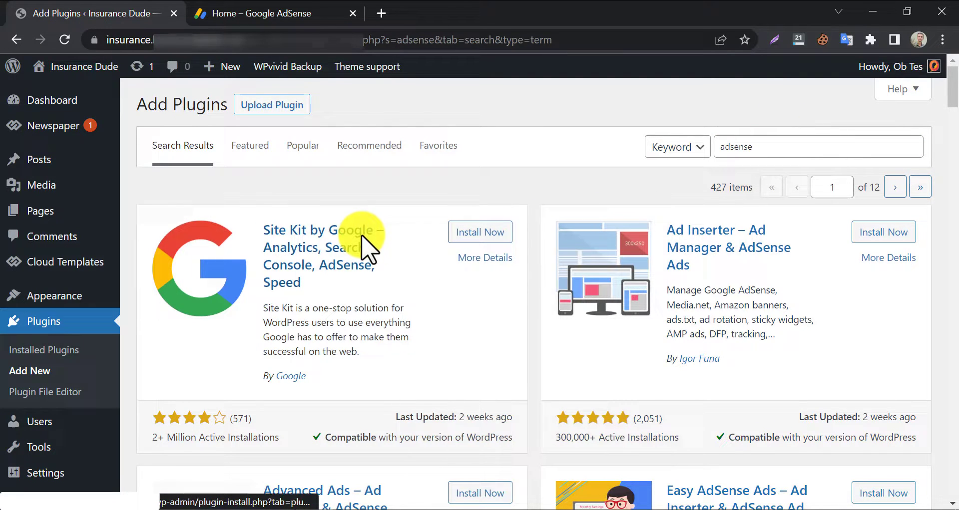
{"action": "scroll", "scroll_direction": "down", "scroll_amount": 3}
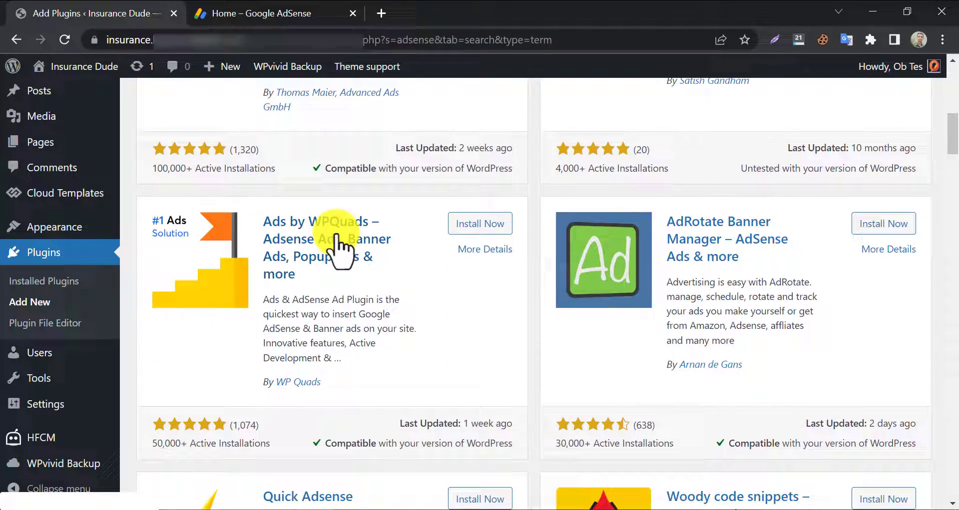
{"action": "scroll", "scroll_direction": "down", "scroll_amount": 3}
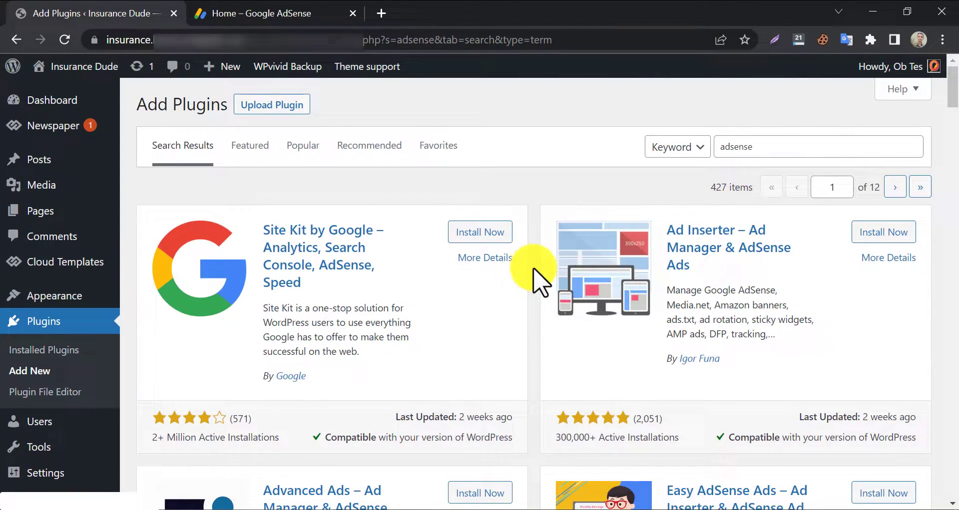
{"action": "mouse_move", "coordinate": [678, 323]}
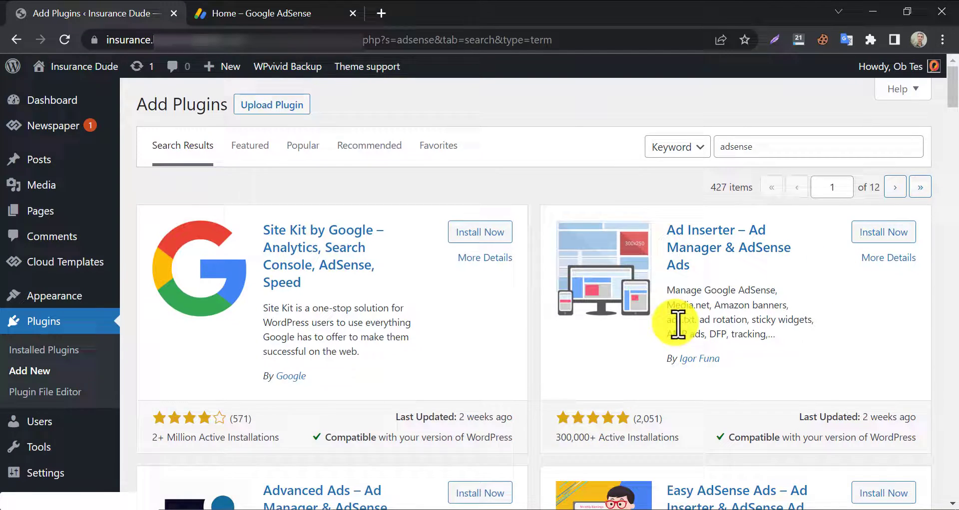
Step: Install the Ad Inserter plugin and activate it
{"action": "left_click", "coordinate": [883, 232]}
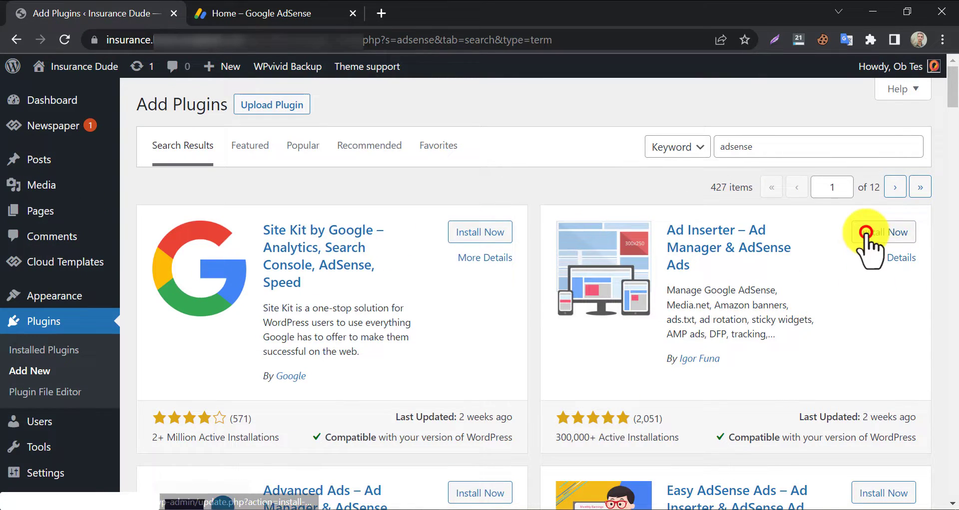
{"action": "left_click", "coordinate": [878, 233]}
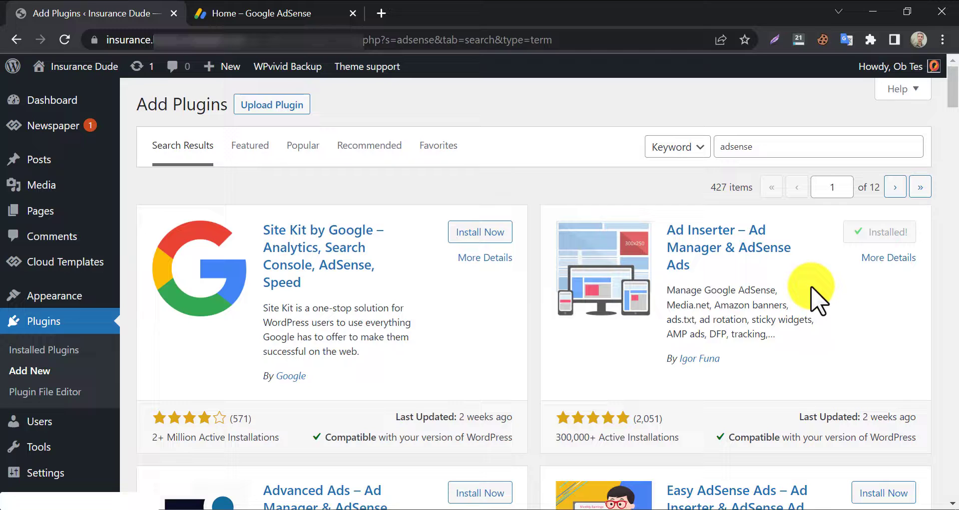
{"action": "left_click", "coordinate": [879, 232]}
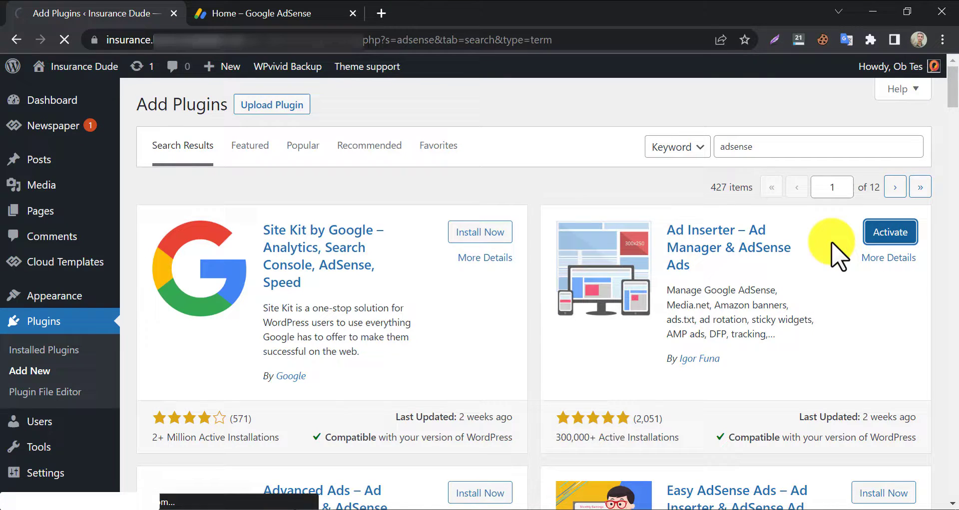
{"action": "left_click", "coordinate": [889, 233]}
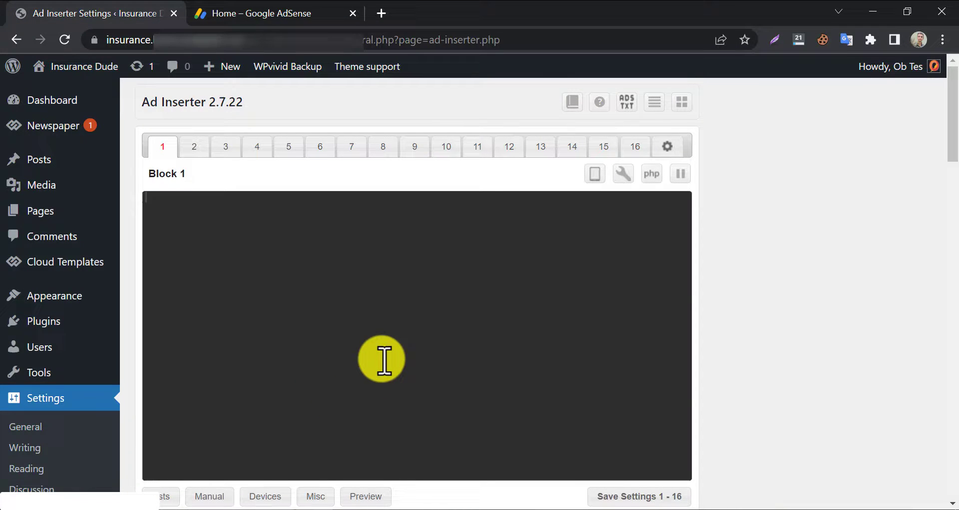
Step: Scroll the Ad Inserter settings to Block 1's empty code editor
{"action": "scroll", "scroll_direction": "down", "scroll_amount": 3}
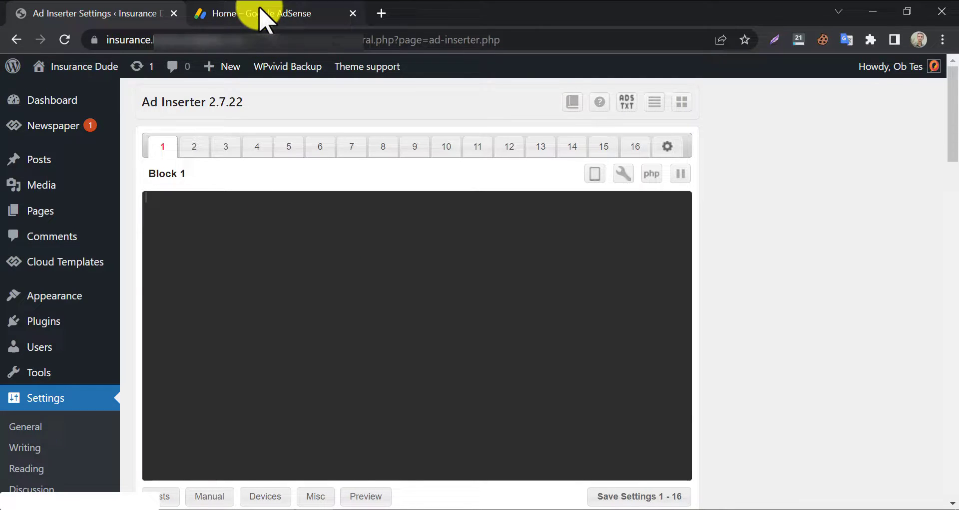
Step: Switch to AdSense and view Ads organised by ad unit
{"action": "left_click", "coordinate": [276, 13]}
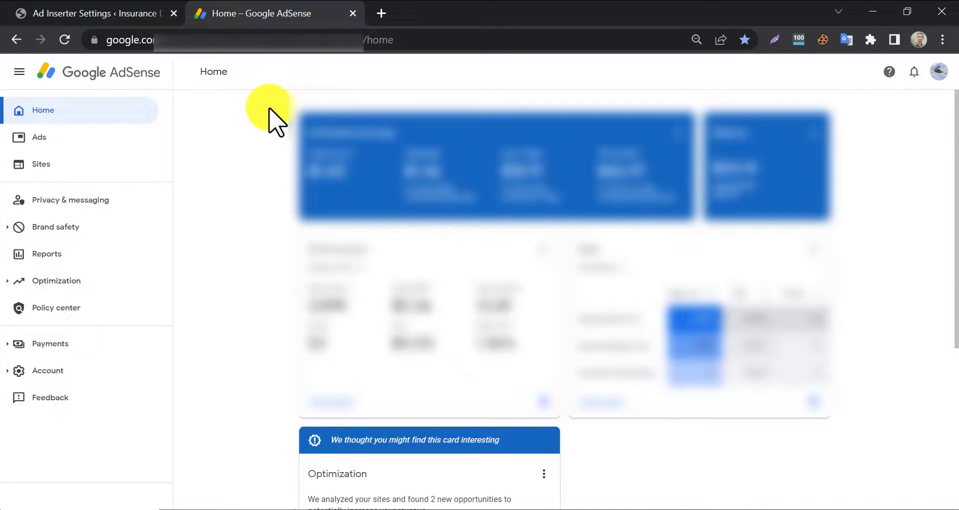
{"action": "mouse_move", "coordinate": [227, 135]}
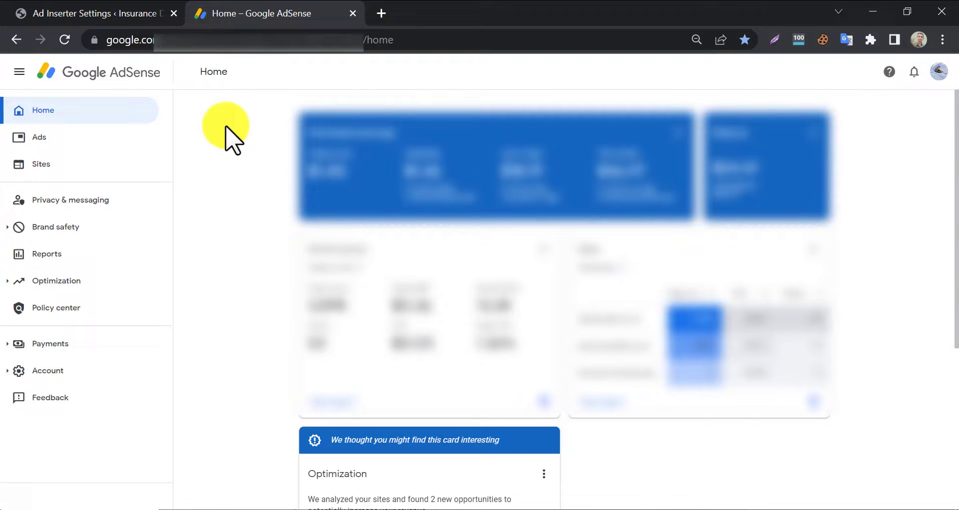
{"action": "mouse_move", "coordinate": [41, 164]}
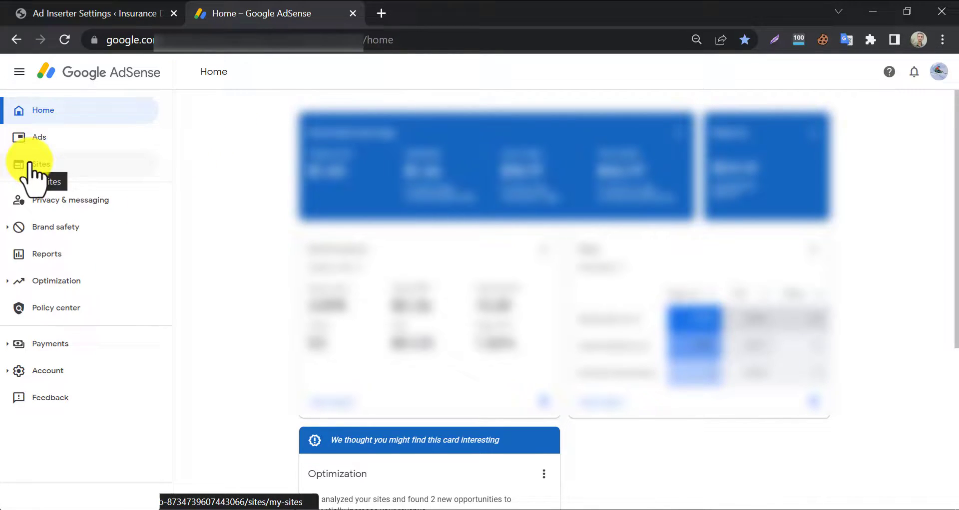
{"action": "left_click", "coordinate": [39, 137]}
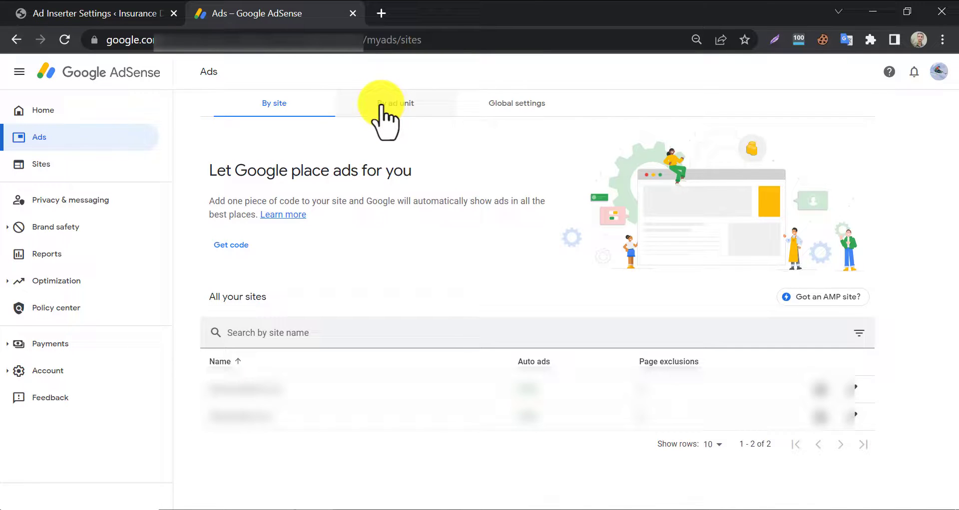
{"action": "left_click", "coordinate": [395, 103]}
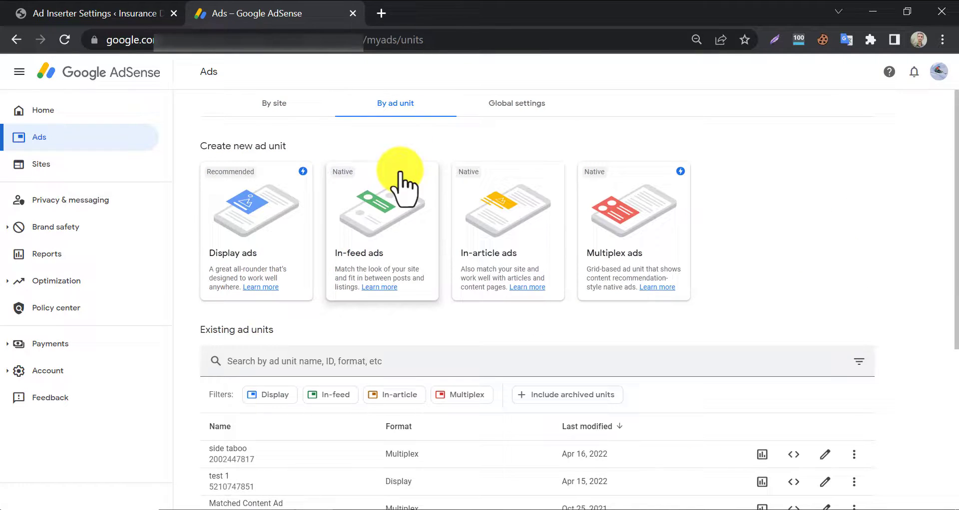
{"action": "mouse_move", "coordinate": [201, 282]}
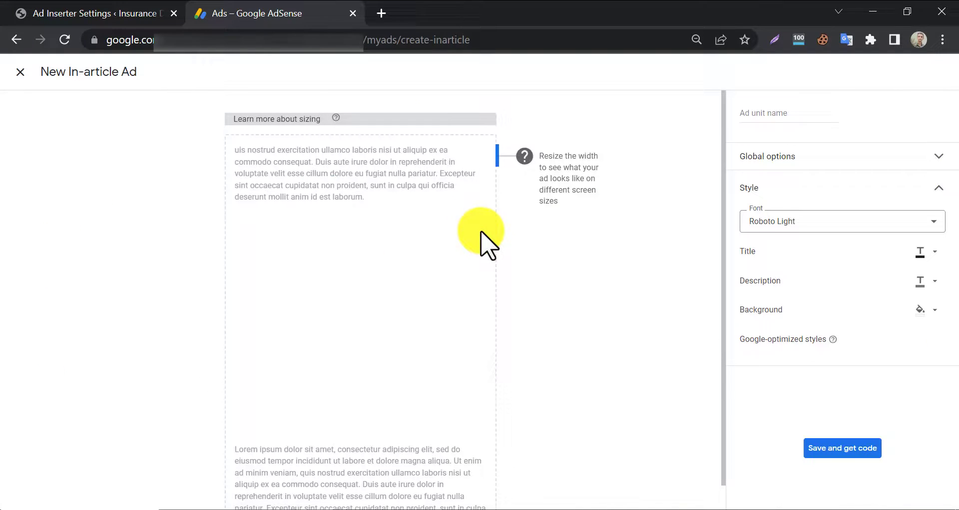
Step: Name the ad unit 'wpwiki test' and expand its Global options and Style settings
{"action": "left_click", "coordinate": [933, 340]}
{"action": "type", "text": "wpwiki te"}
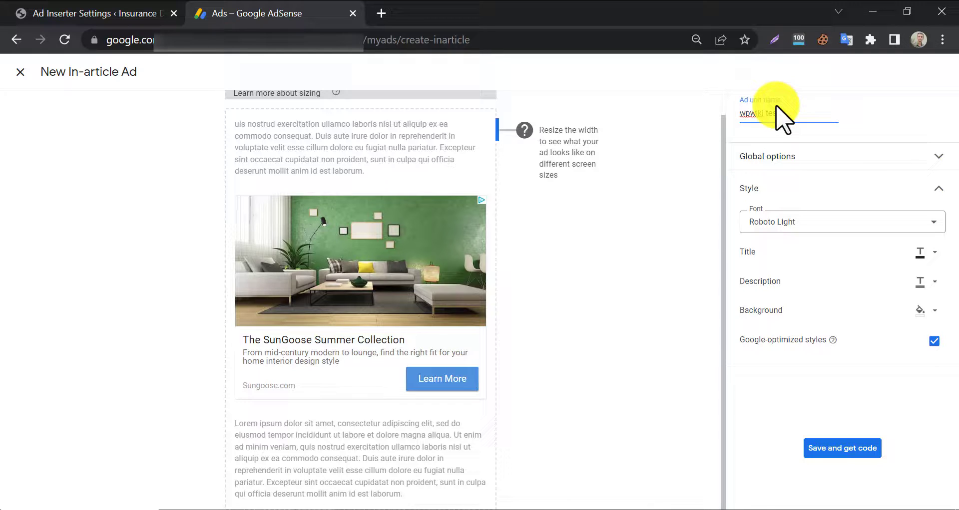
{"action": "left_click", "coordinate": [766, 161]}
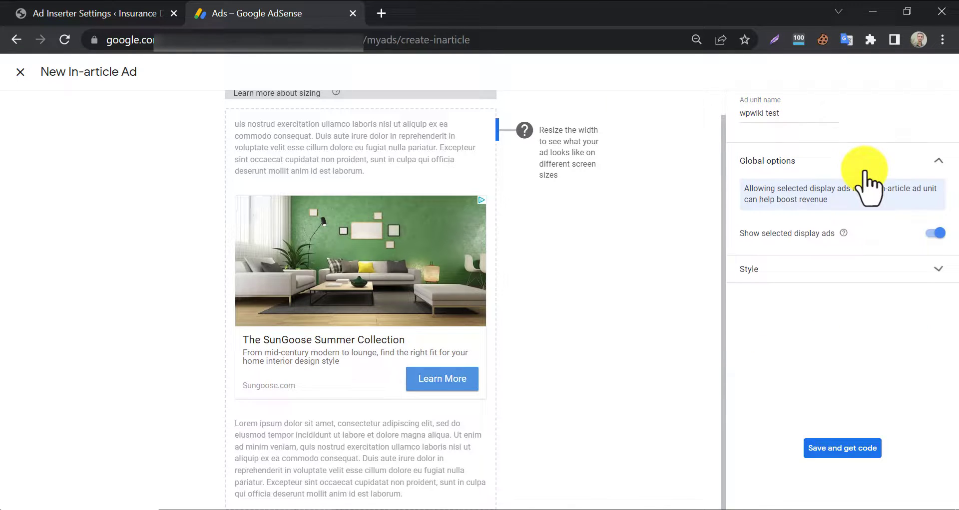
{"action": "left_click", "coordinate": [935, 232]}
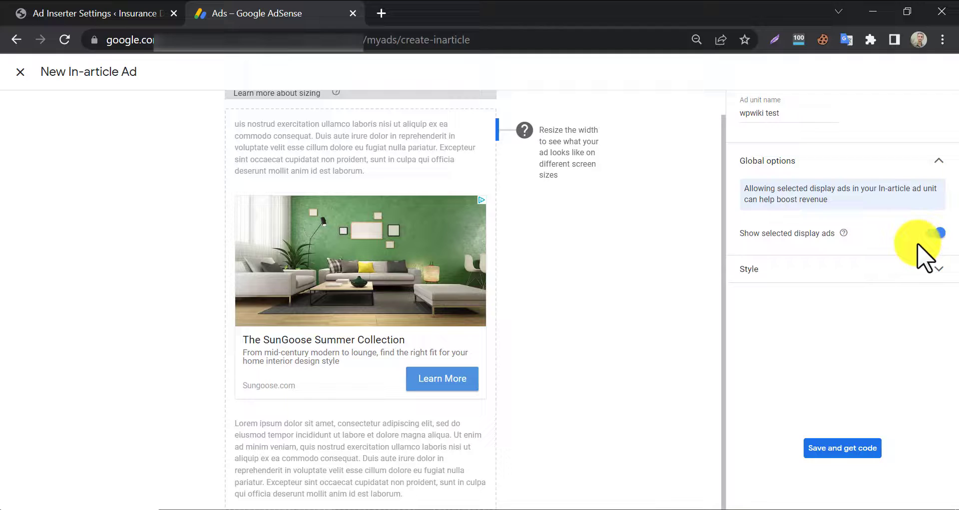
{"action": "left_click", "coordinate": [748, 269]}
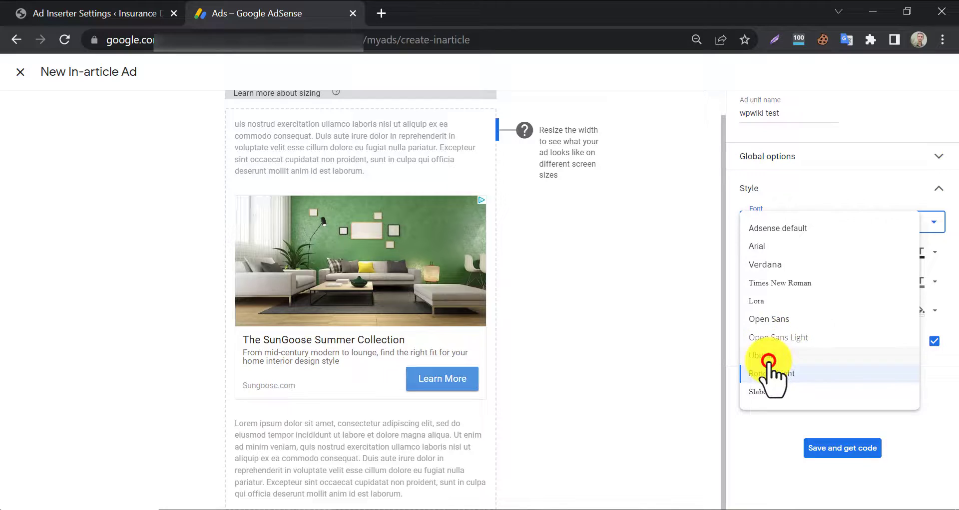
Step: Set the ad font to Ubuntu, an orange title and a dark description colour
{"action": "left_click", "coordinate": [758, 356]}
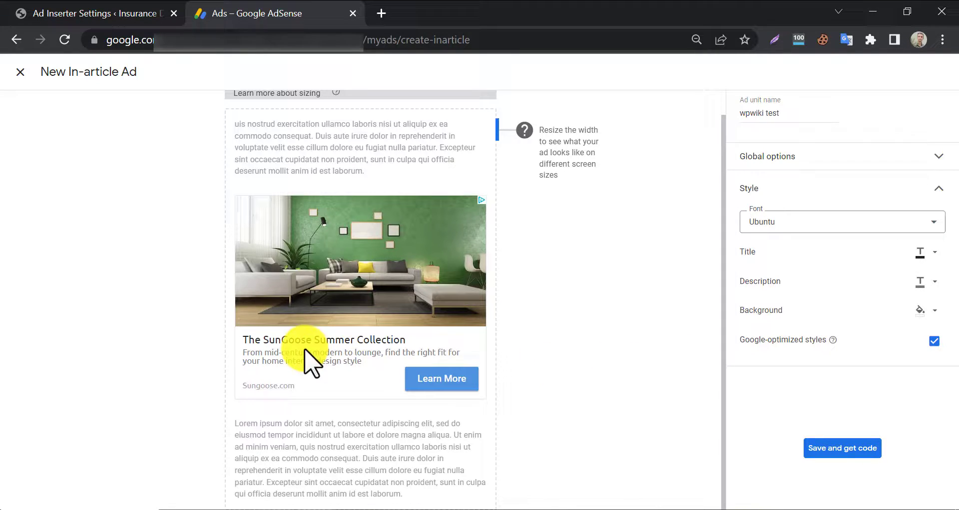
{"action": "left_click", "coordinate": [922, 251]}
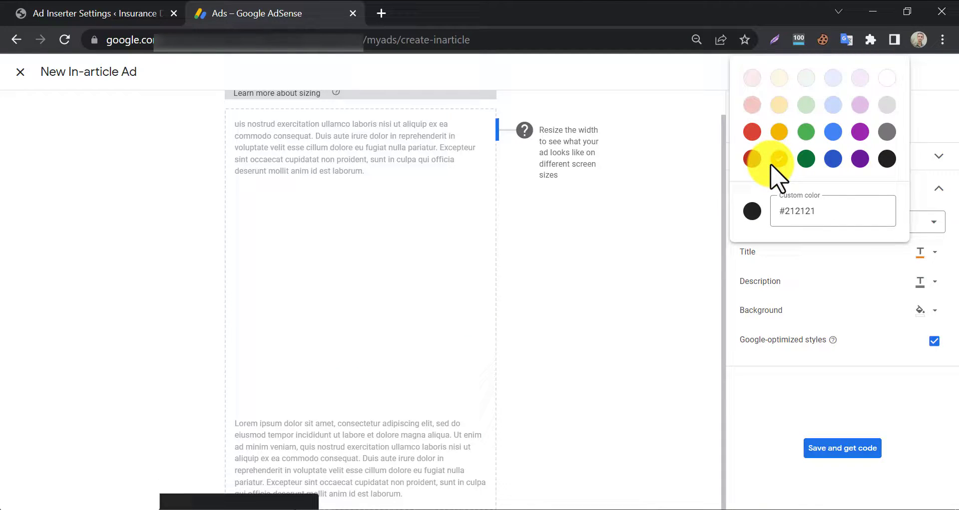
{"action": "left_click", "coordinate": [778, 159]}
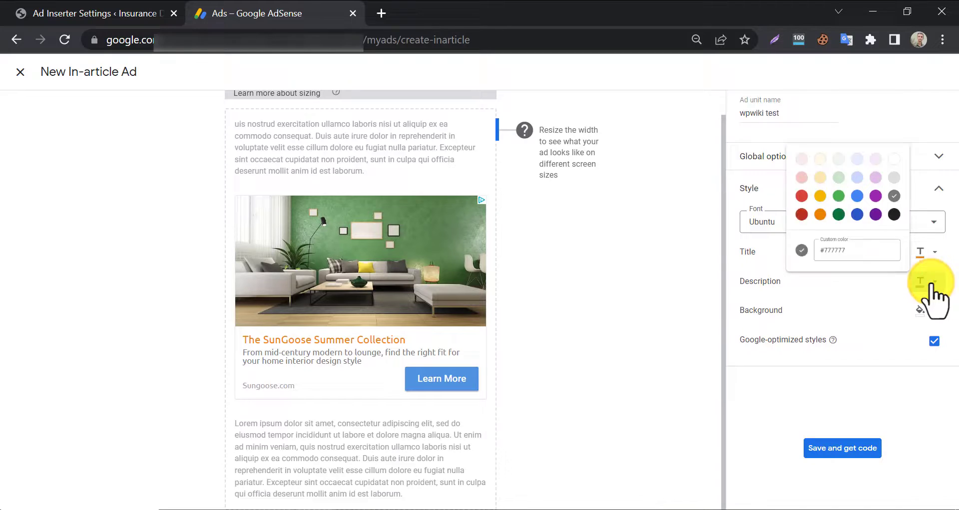
{"action": "left_click", "coordinate": [920, 282]}
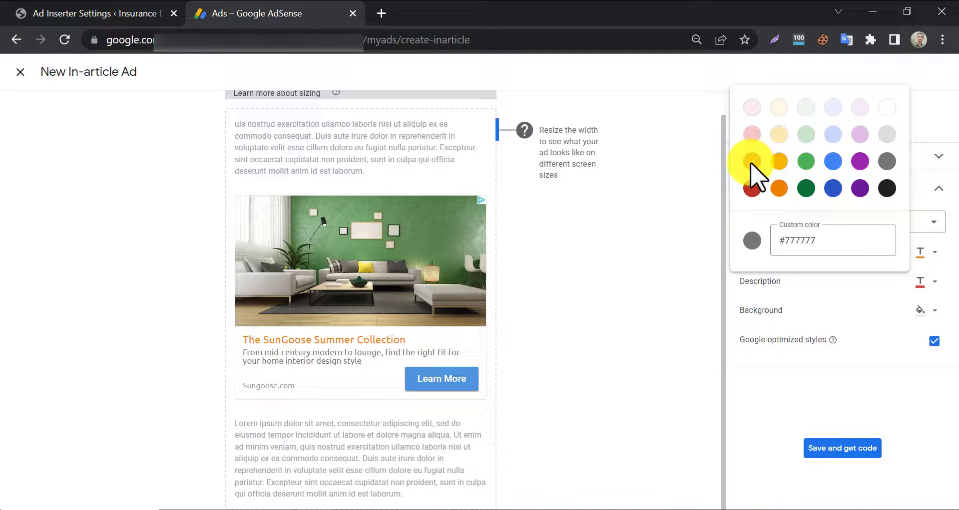
{"action": "left_click", "coordinate": [751, 161]}
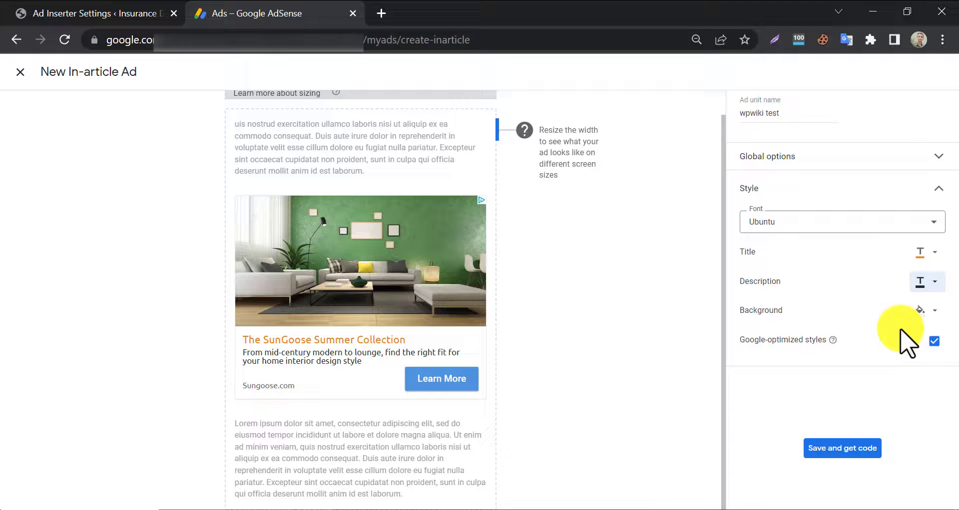
Step: Try a green ad background, then set it back to white #FFFFFF
{"action": "left_click", "coordinate": [920, 311]}
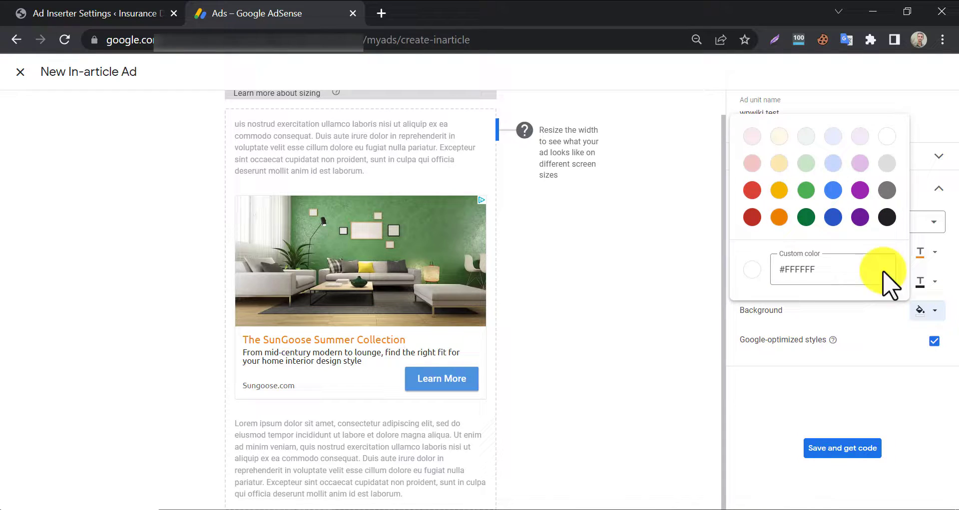
{"action": "left_click", "coordinate": [832, 189]}
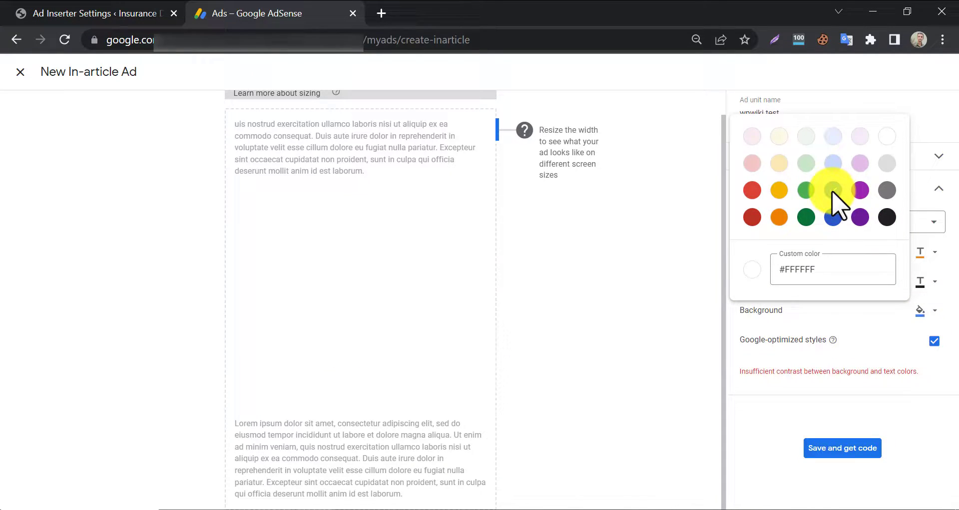
{"action": "left_click", "coordinate": [832, 190]}
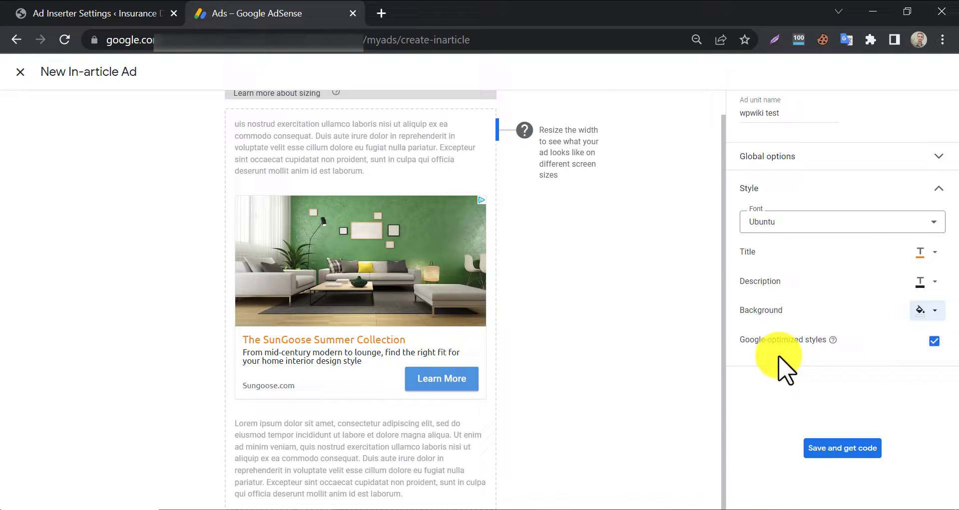
{"action": "mouse_move", "coordinate": [842, 448]}
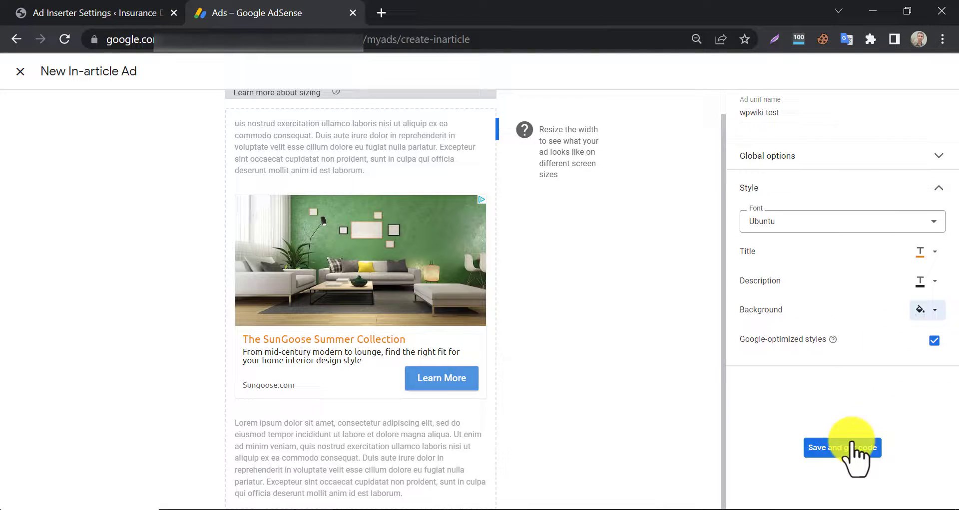
Step: Save the ad unit and get its code
{"action": "left_click", "coordinate": [842, 448]}
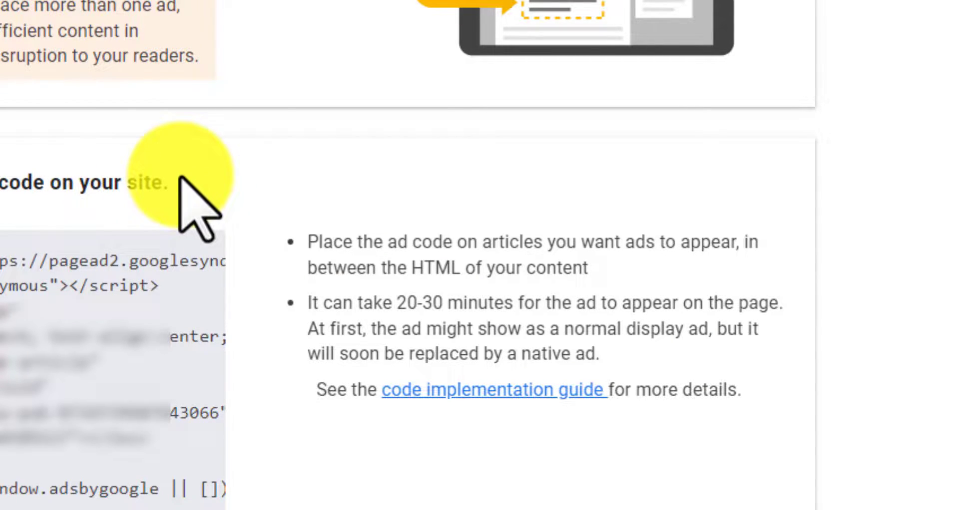
{"action": "mouse_move", "coordinate": [449, 309]}
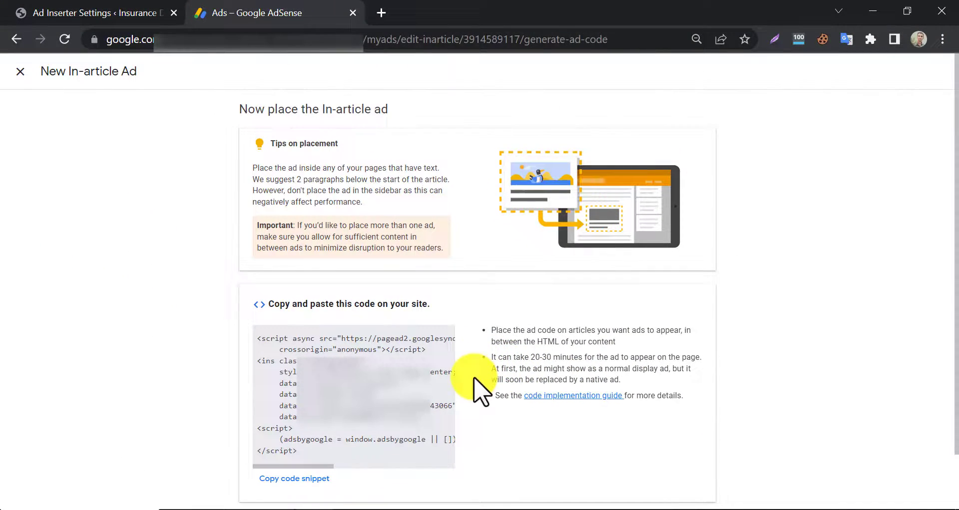
Step: Copy the AdSense code snippet and bring it to Ad Inserter Block 1
{"action": "left_click", "coordinate": [92, 12]}
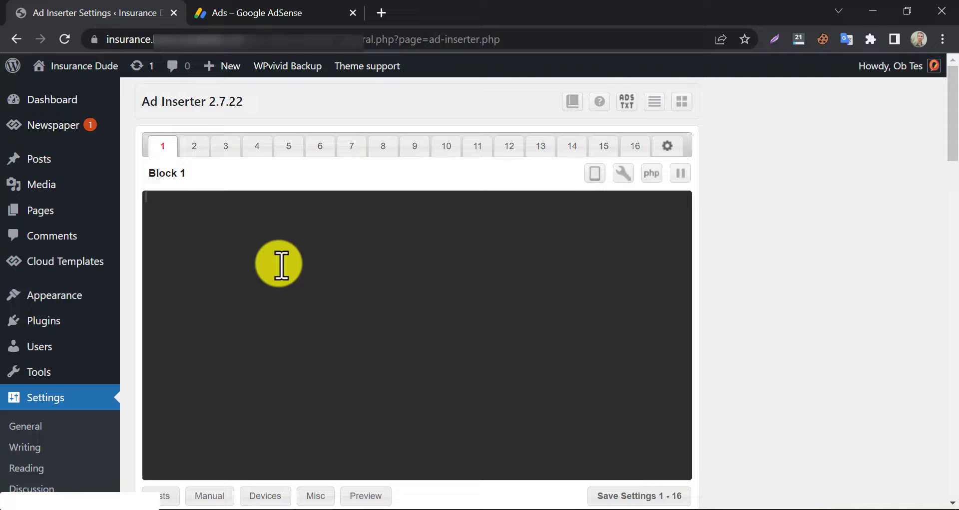
{"action": "left_click", "coordinate": [276, 13]}
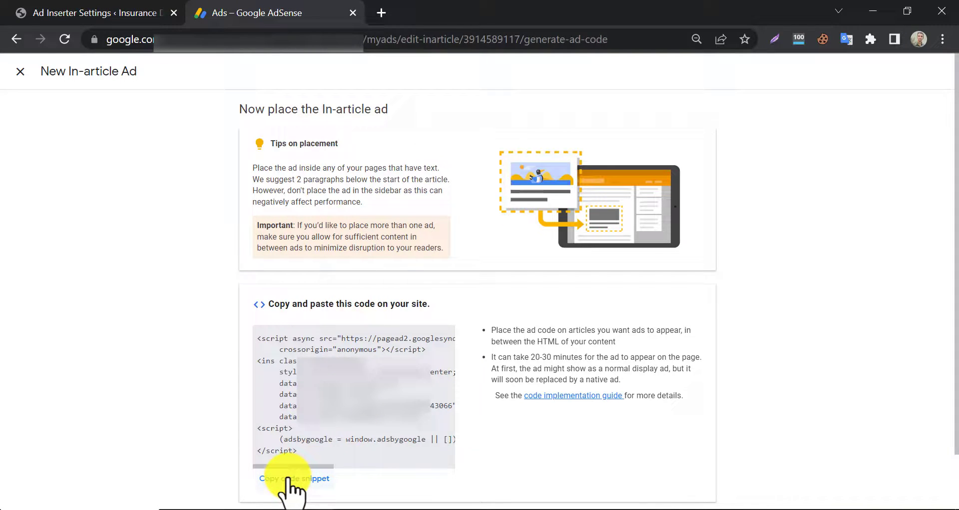
{"action": "left_click", "coordinate": [91, 12]}
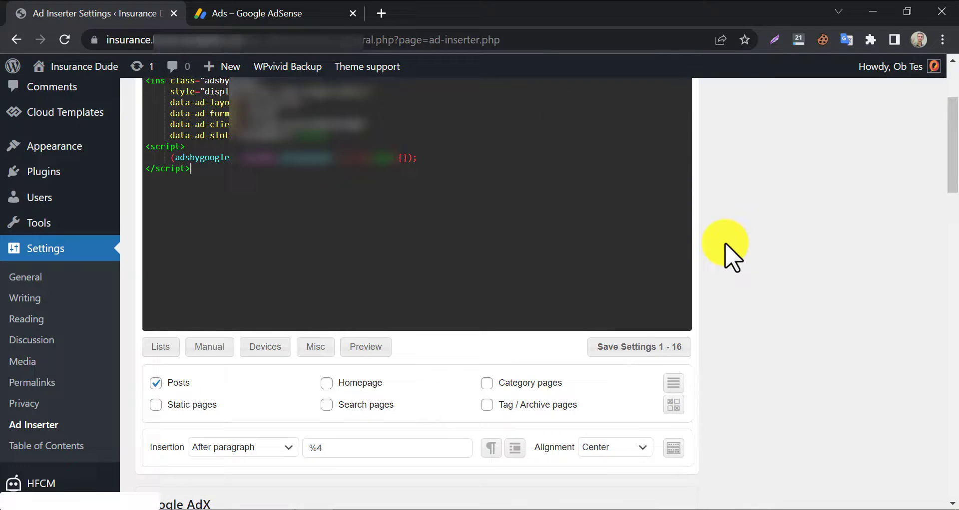
Step: Set Block 1's insertion position to 'Before paragraph'
{"action": "scroll", "scroll_direction": "down", "scroll_amount": 3}
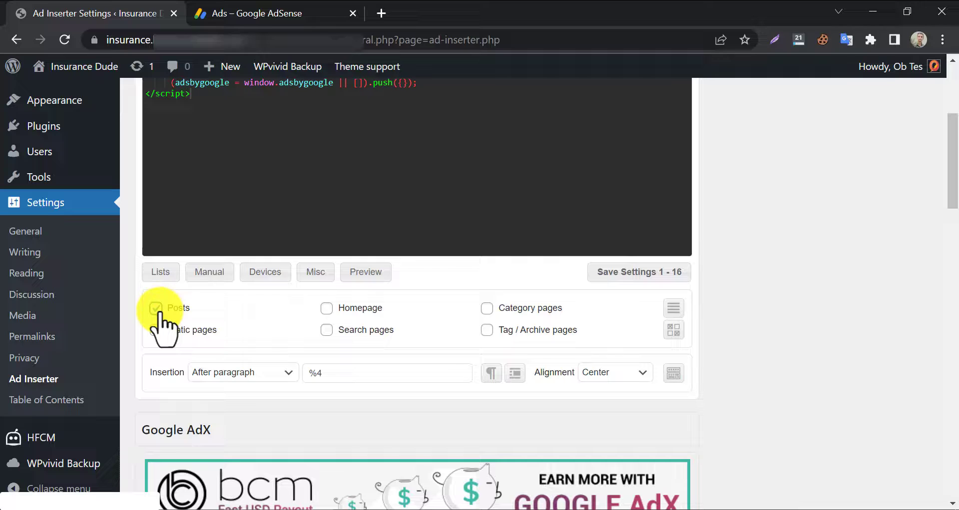
{"action": "left_click", "coordinate": [242, 373]}
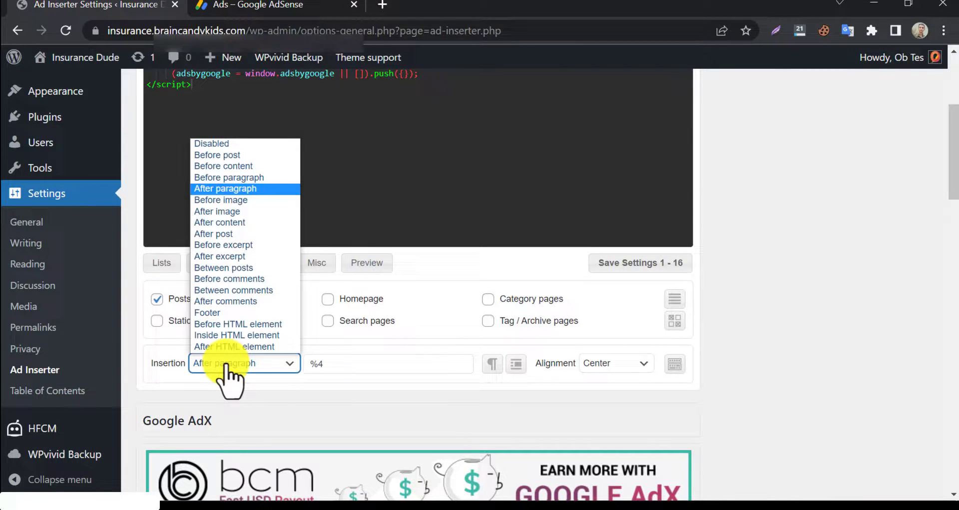
{"action": "mouse_move", "coordinate": [217, 212]}
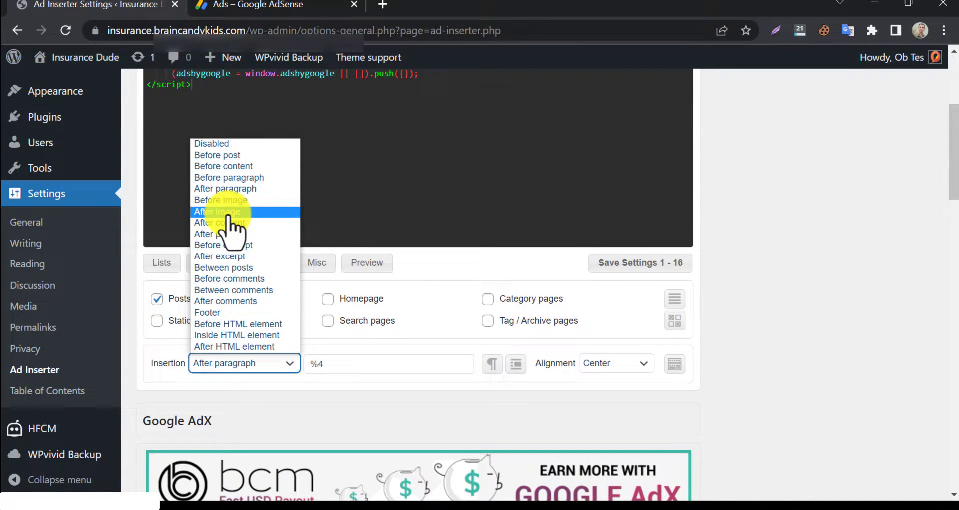
{"action": "mouse_move", "coordinate": [217, 155]}
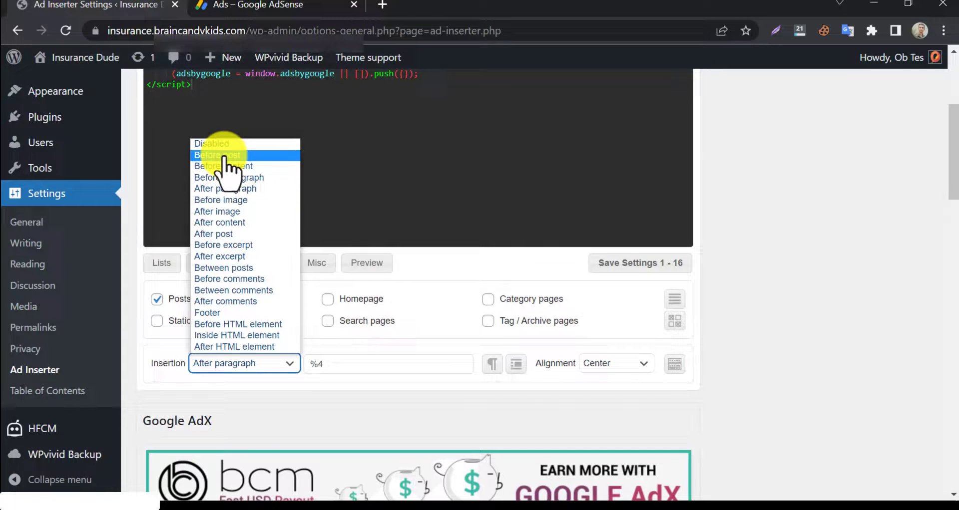
{"action": "mouse_move", "coordinate": [278, 177]}
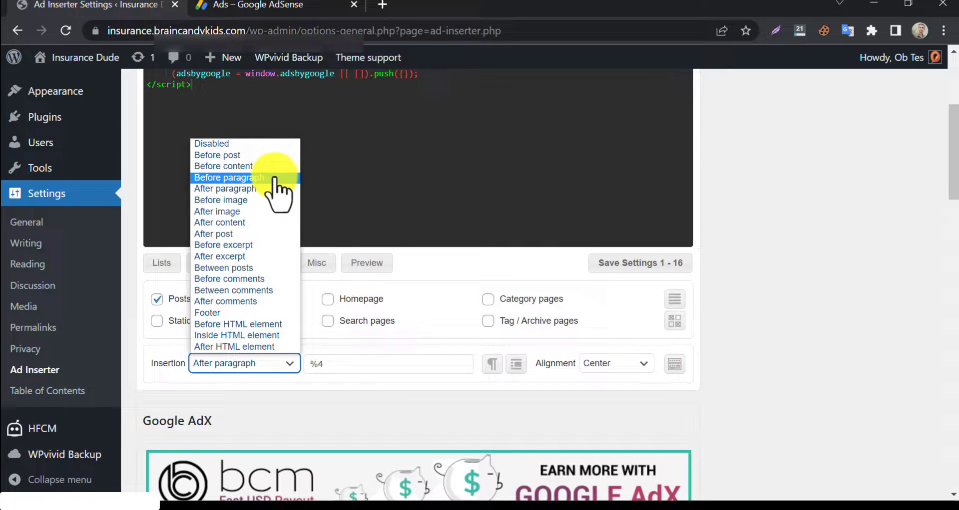
{"action": "left_click", "coordinate": [227, 176]}
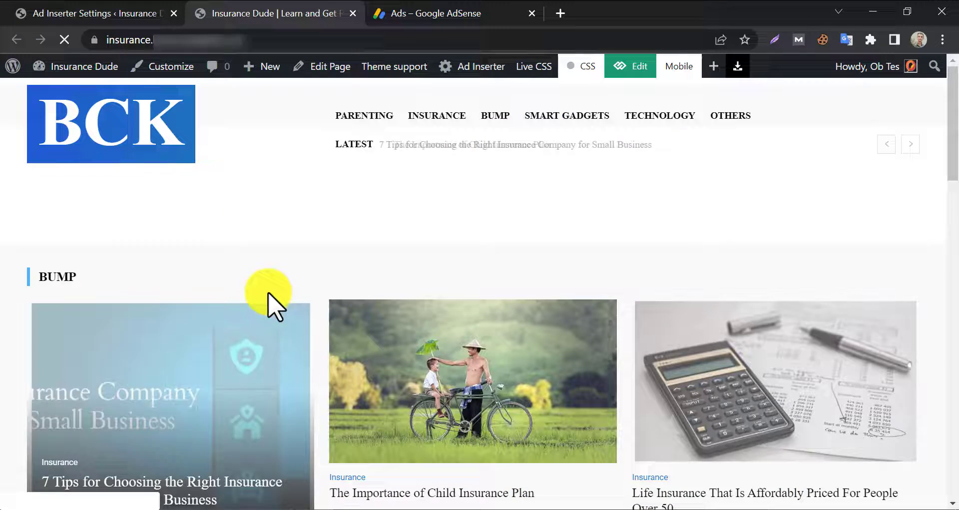
Step: Scroll through the small-business insurance article checking for ads
{"action": "scroll", "scroll_direction": "down", "scroll_amount": 3}
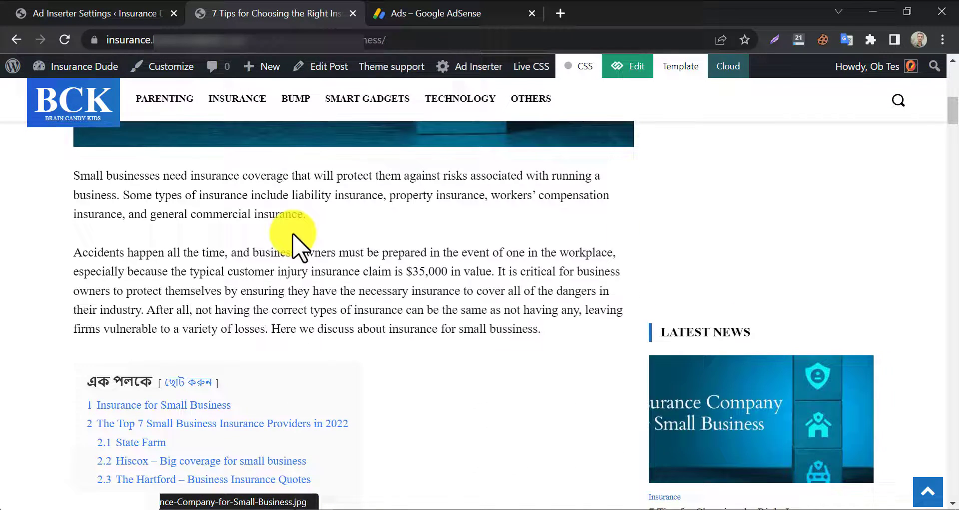
{"action": "scroll", "scroll_direction": "down", "scroll_amount": 3}
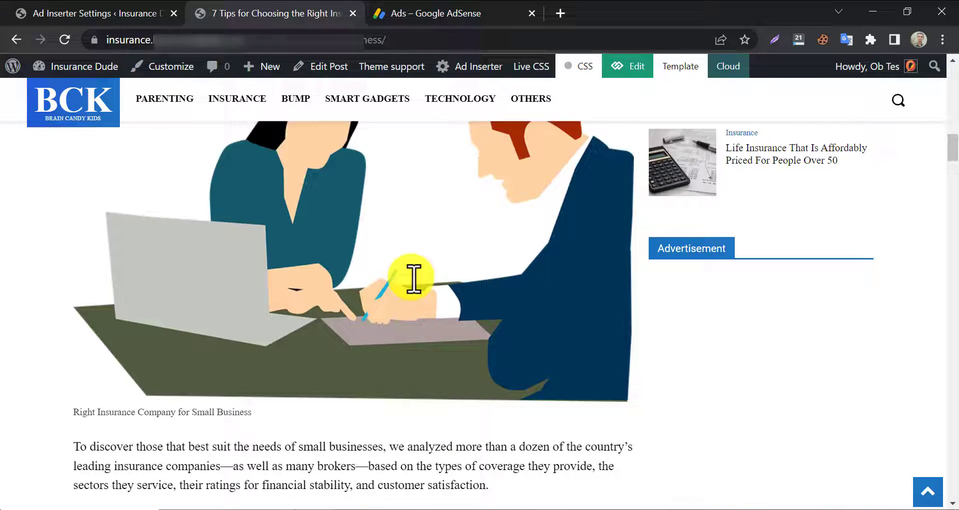
{"action": "scroll", "scroll_direction": "down", "scroll_amount": 3}
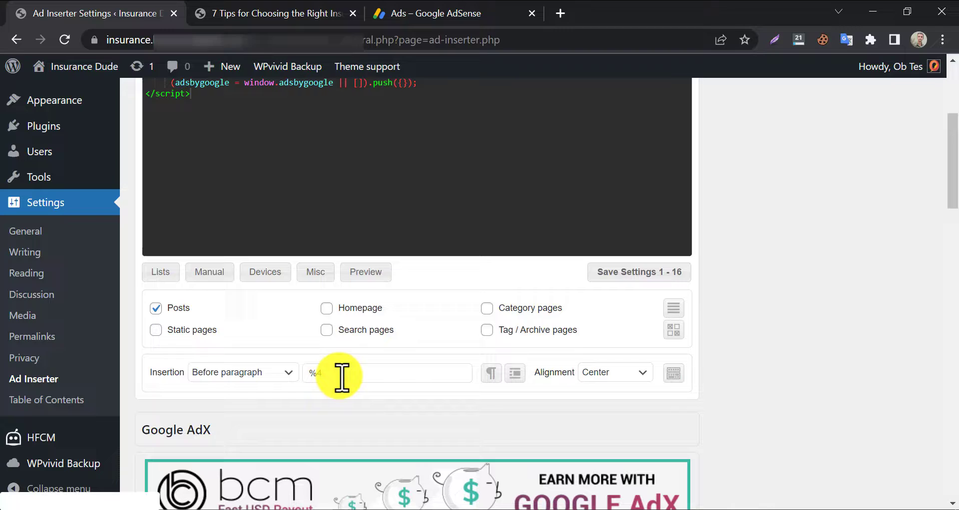
{"action": "mouse_move", "coordinate": [323, 372]}
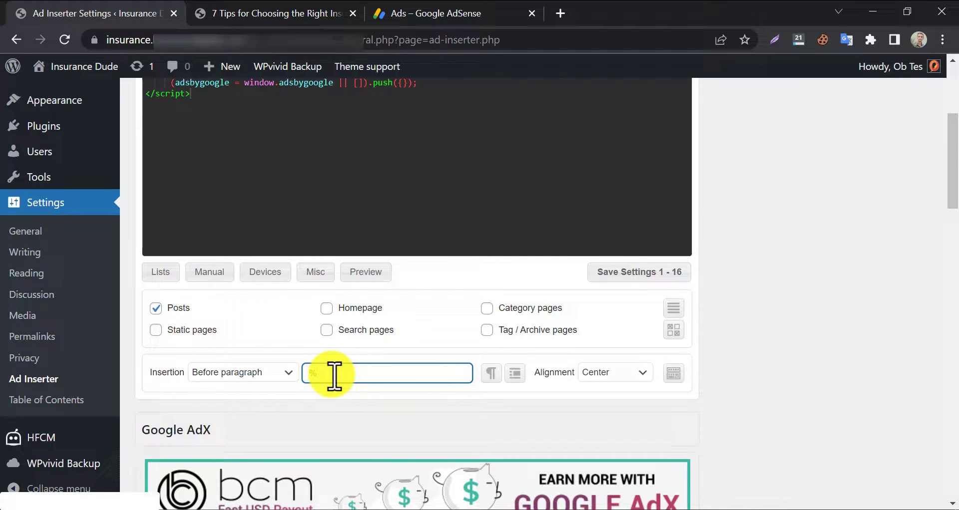
Step: Set Block 1's paragraph number to 5 and save Settings 1 - 16
{"action": "type", "text": "5"}
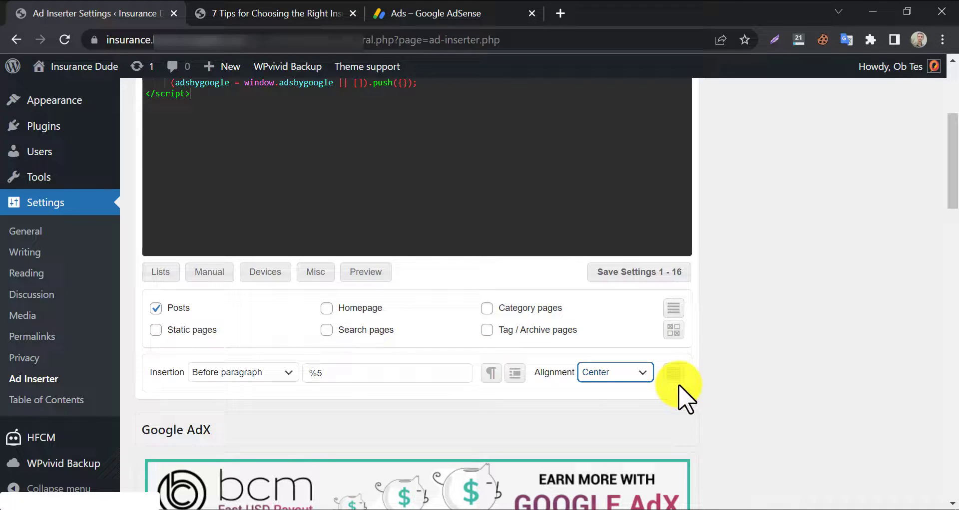
{"action": "scroll", "scroll_direction": "down", "scroll_amount": 3}
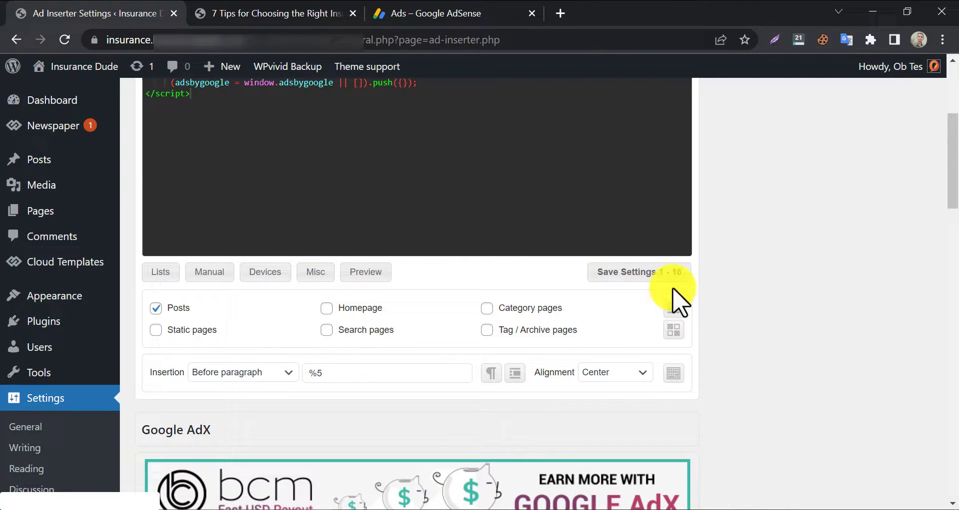
{"action": "left_click", "coordinate": [626, 272]}
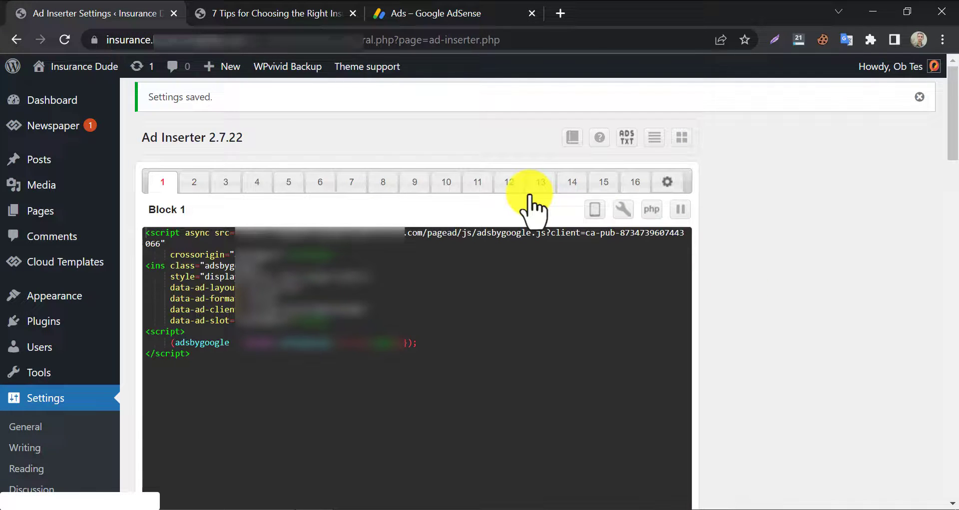
Step: Scroll the live small-business insurance post to confirm the in-article ad before 'Top 7 providers'
{"action": "left_click", "coordinate": [272, 13]}
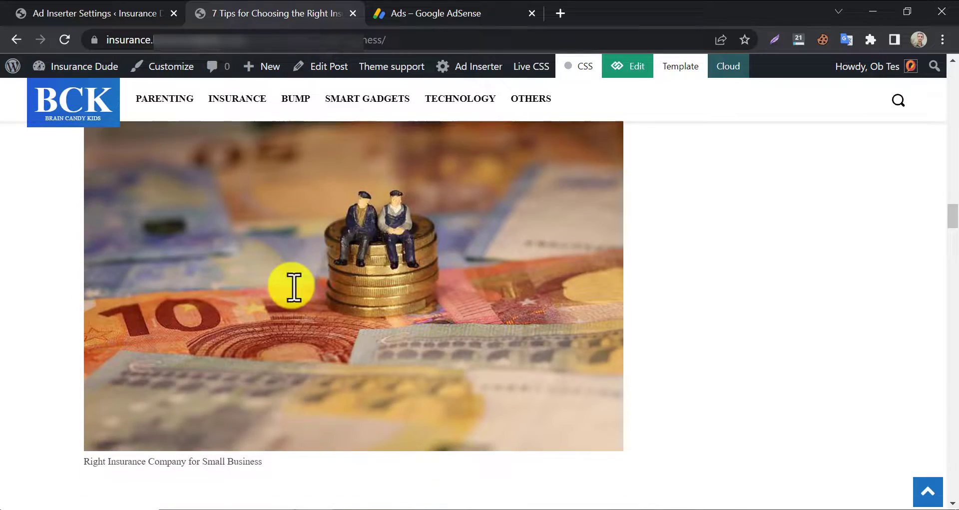
{"action": "scroll", "scroll_direction": "down", "scroll_amount": 3}
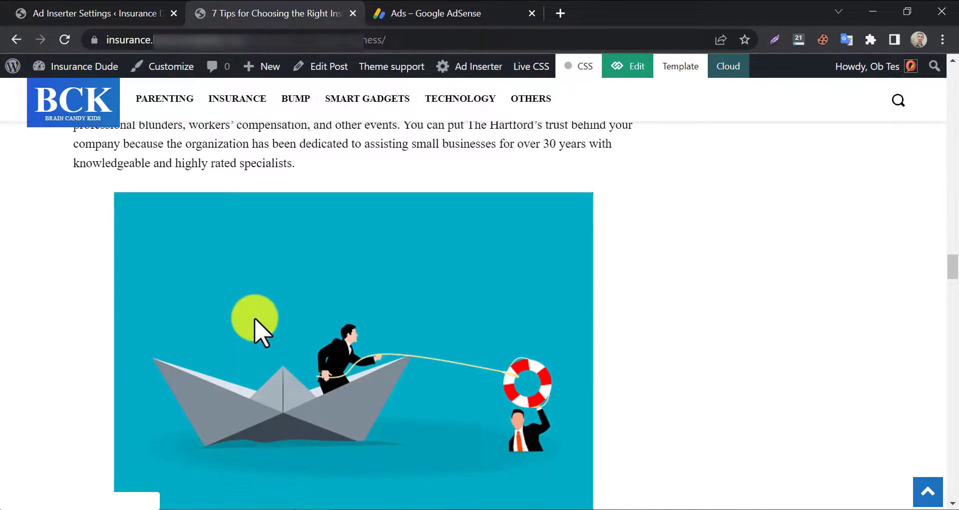
{"action": "scroll", "scroll_direction": "down", "scroll_amount": 3}
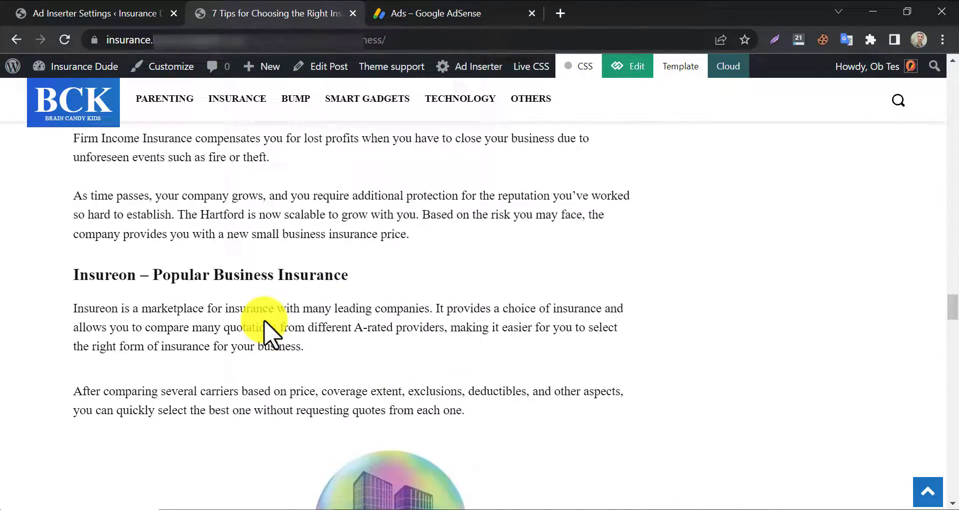
{"action": "scroll", "scroll_direction": "down", "scroll_amount": 3}
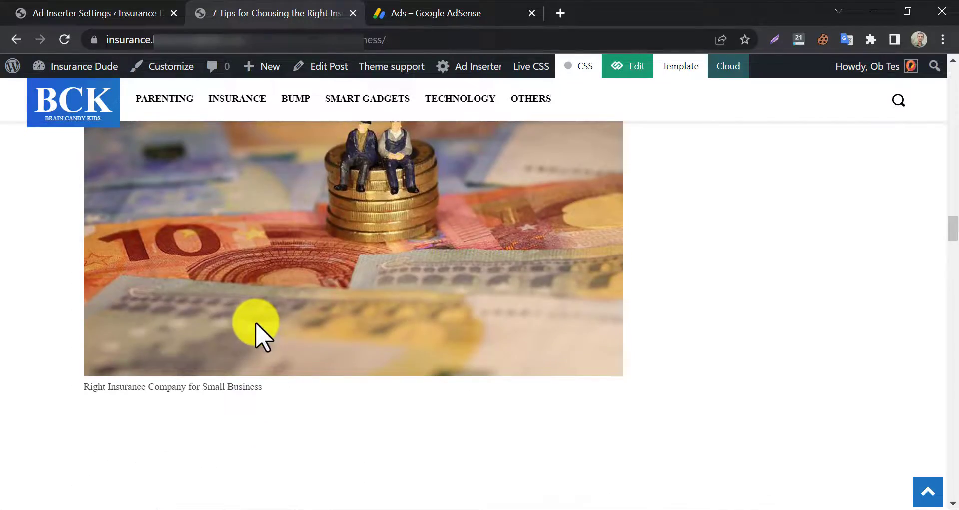
{"action": "scroll", "scroll_direction": "down", "scroll_amount": 3}
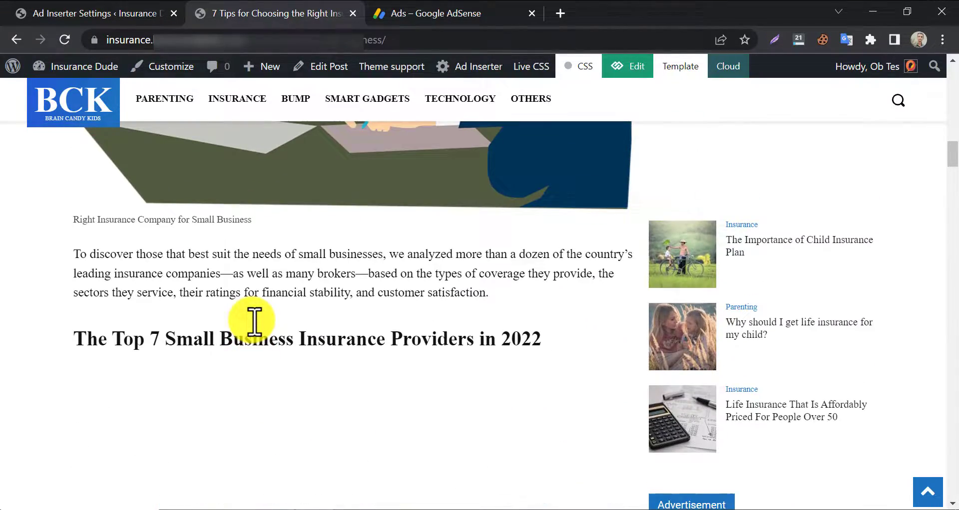
{"action": "scroll", "scroll_direction": "down", "scroll_amount": 3}
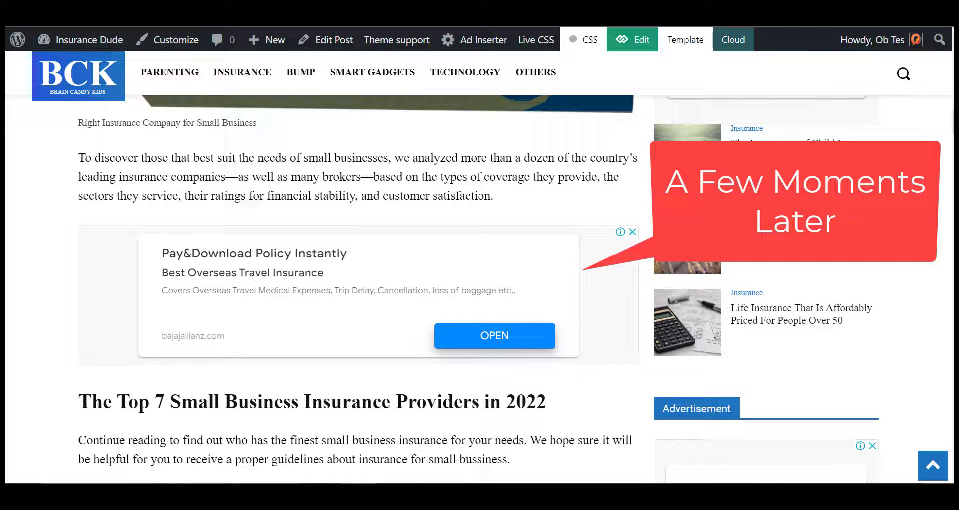